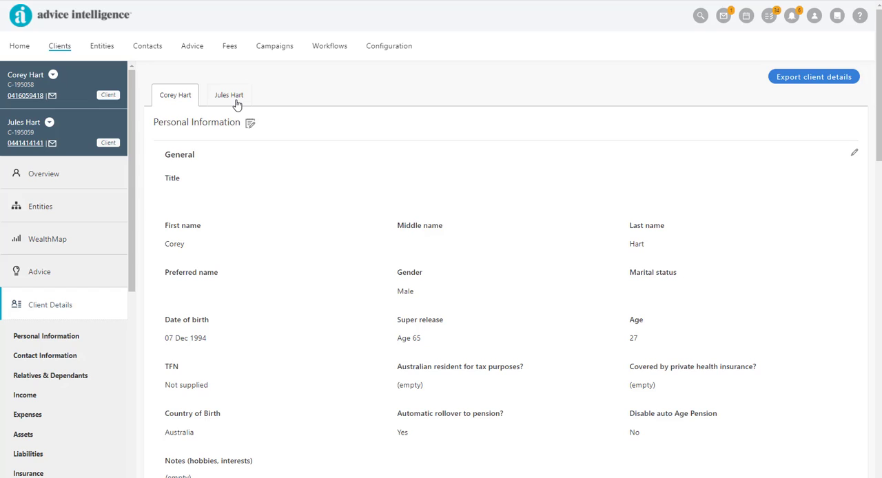
pyautogui.click(229, 95)
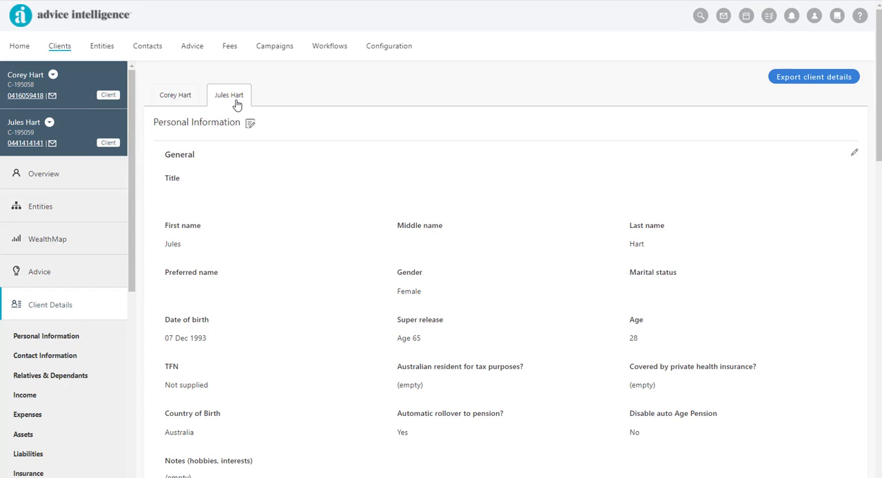
pyautogui.moveTo(182, 104)
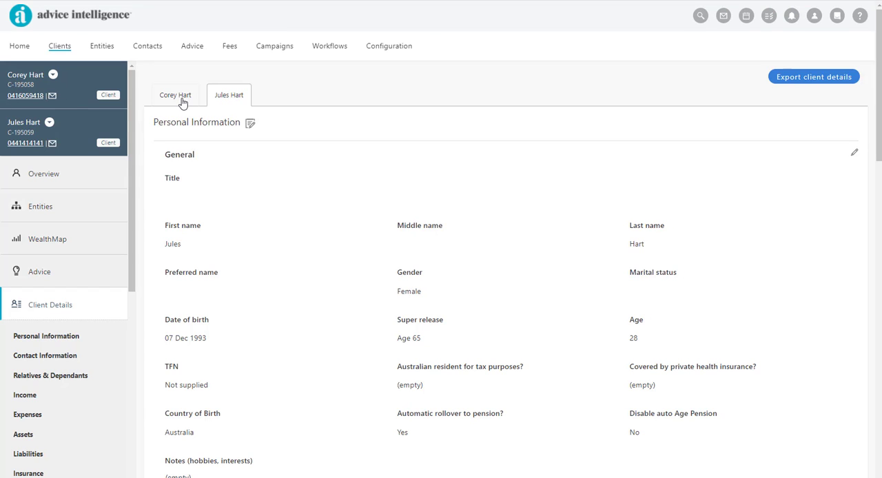
pyautogui.click(175, 94)
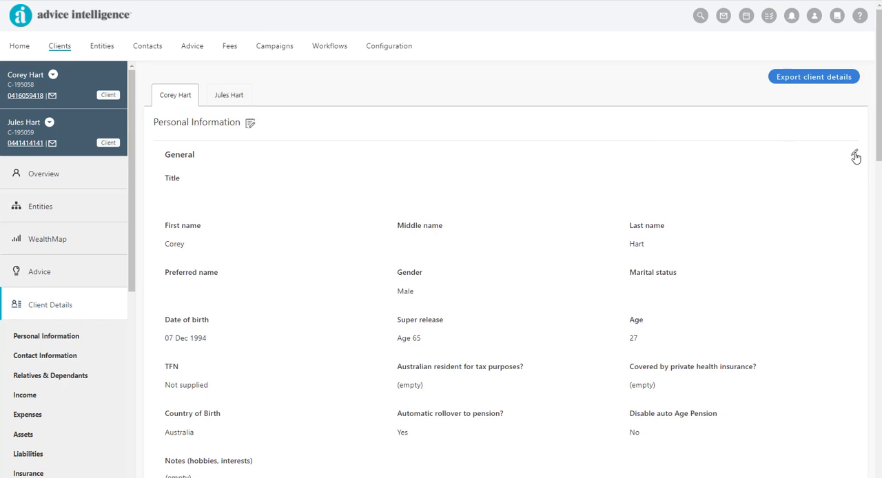
pyautogui.click(857, 153)
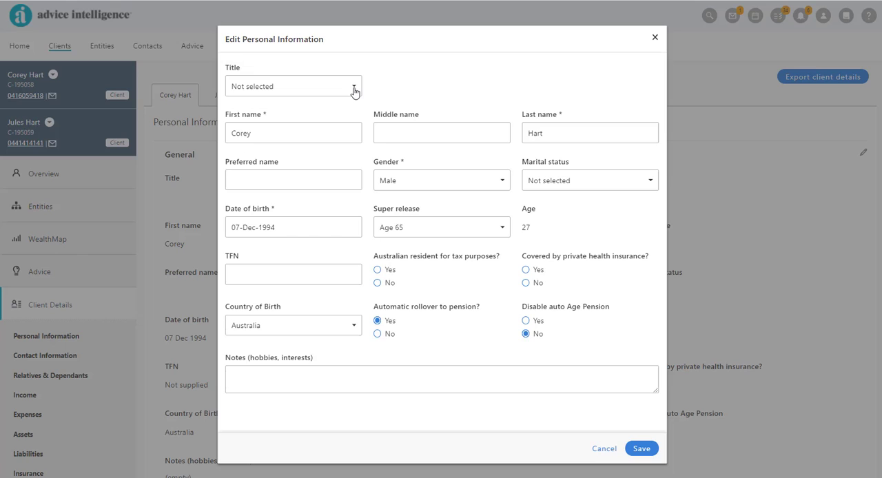
pyautogui.click(292, 86)
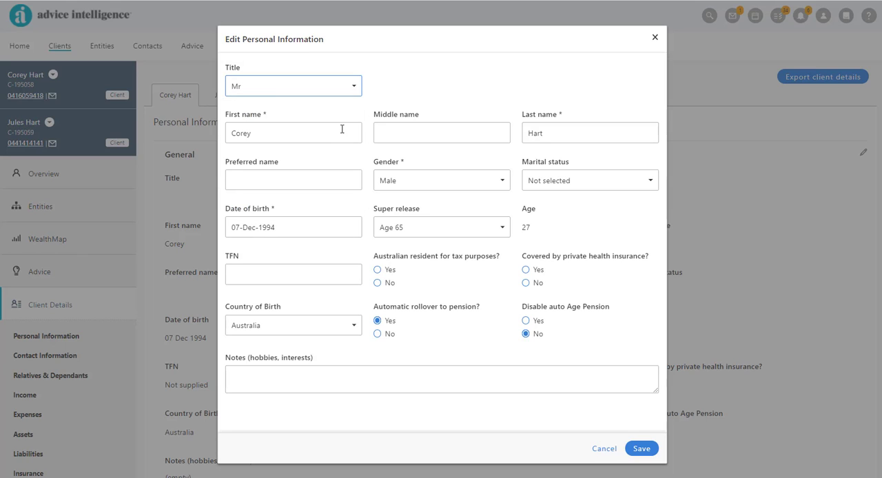
pyautogui.write('c')
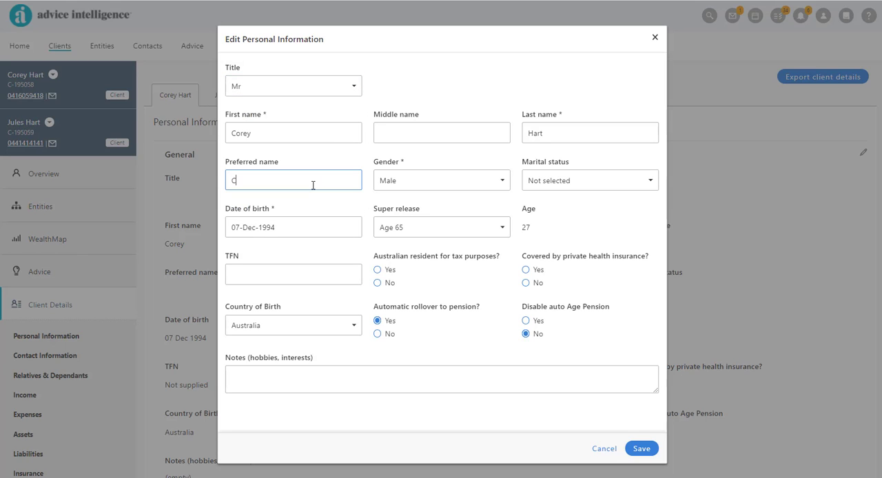
# Step: Set marital status Defacto, private health cover Yes, note Sailing as a hobby, and save
pyautogui.click(590, 179)
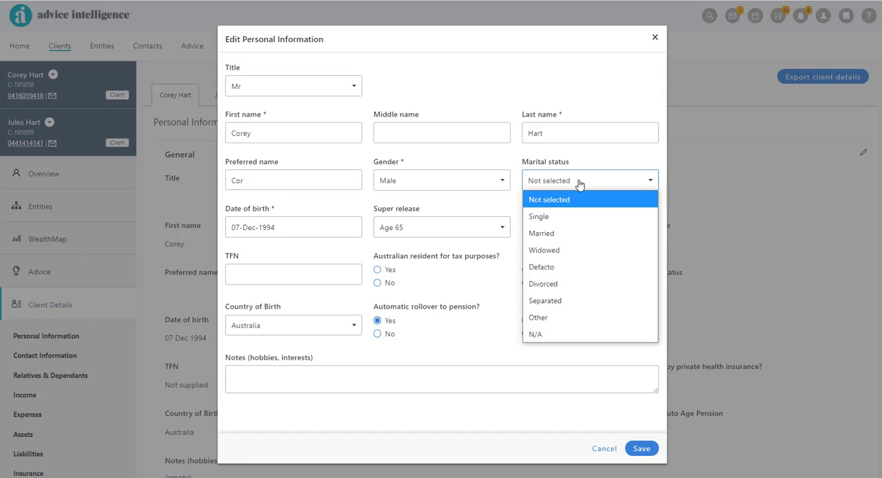
pyautogui.click(542, 267)
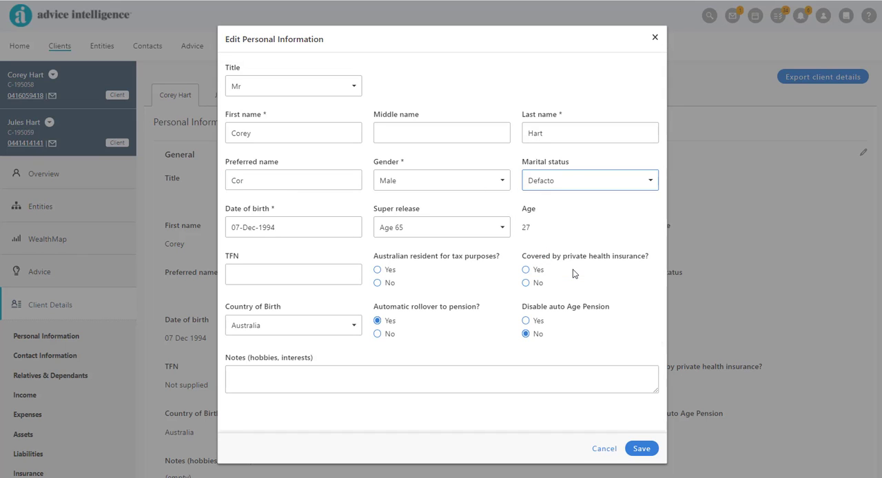
pyautogui.click(524, 270)
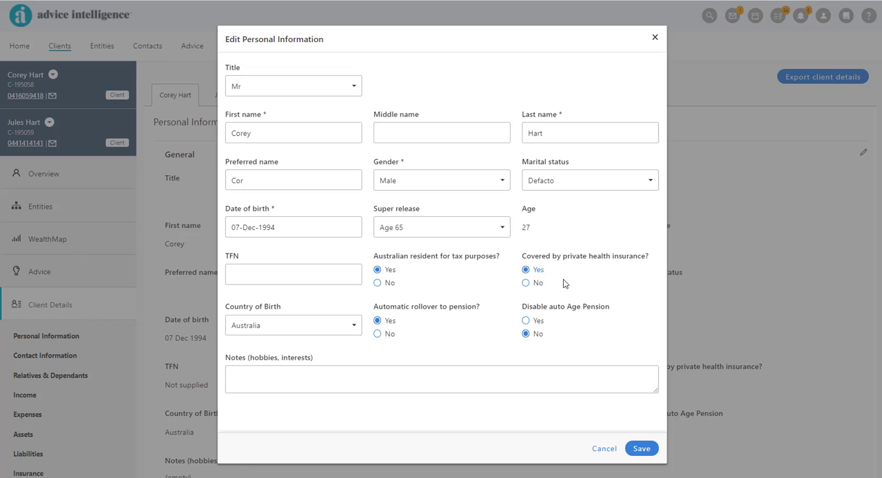
pyautogui.click(441, 379)
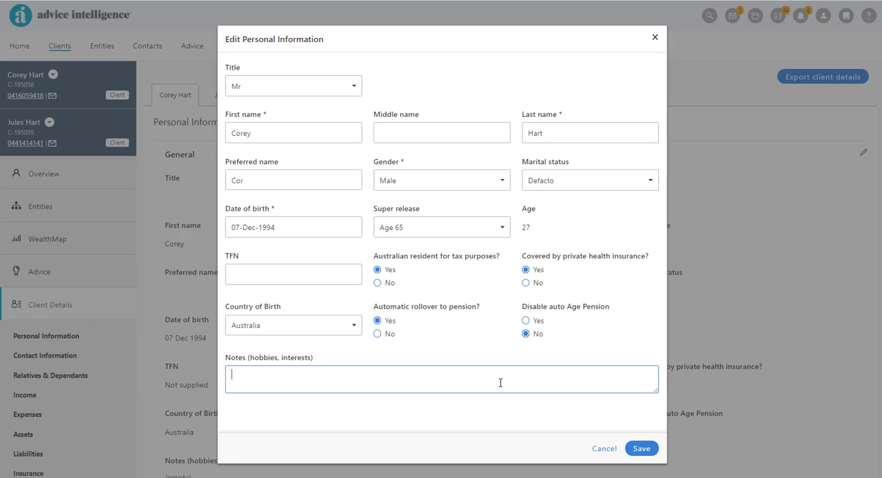
pyautogui.write('Sailing')
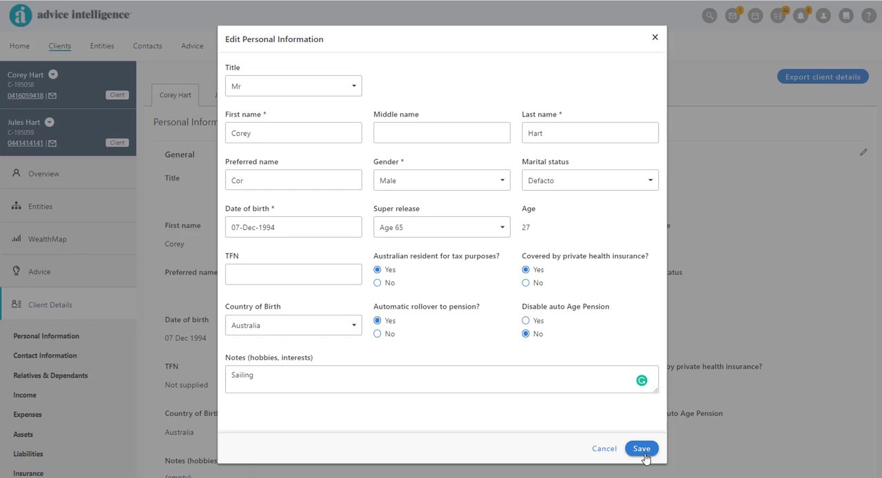
pyautogui.click(641, 449)
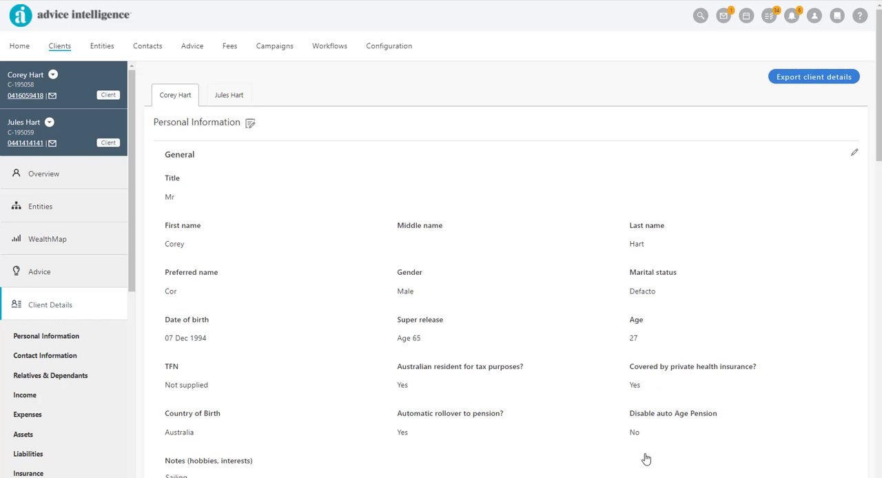
pyautogui.moveTo(749, 323)
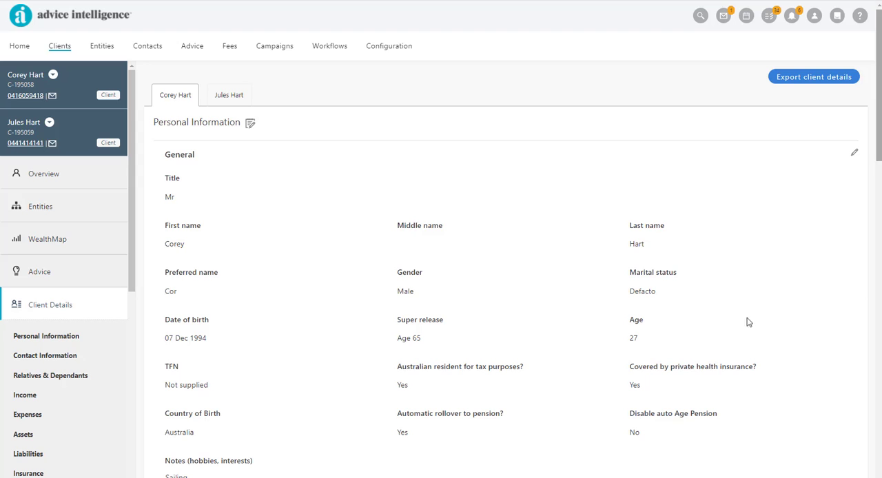
pyautogui.scroll(-3)
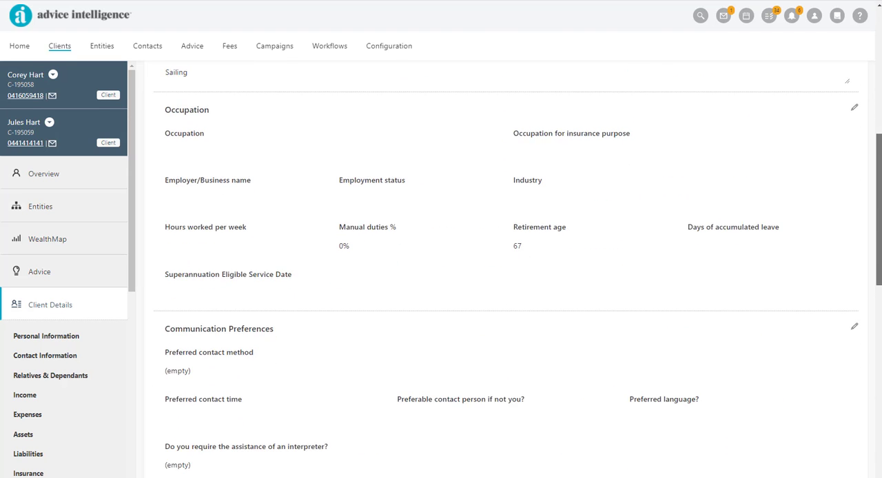
pyautogui.scroll(-3)
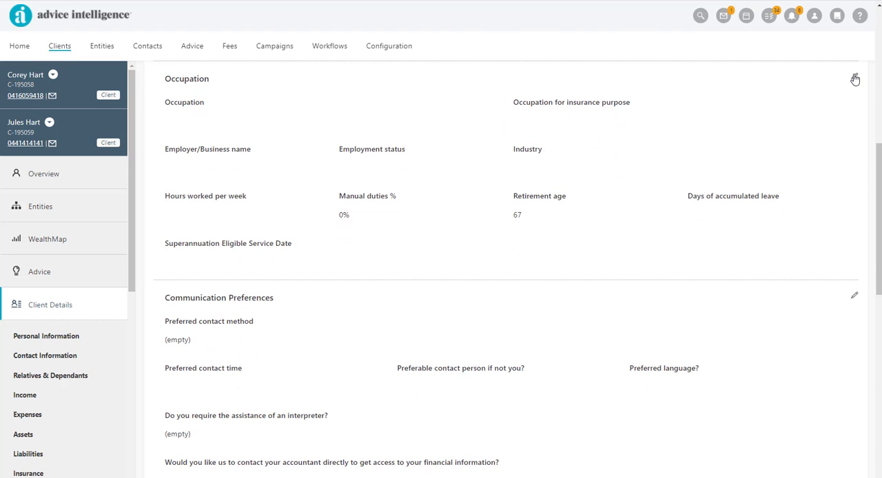
# Step: Record Corey's occupation as Jockey and save the occupation details
pyautogui.click(854, 79)
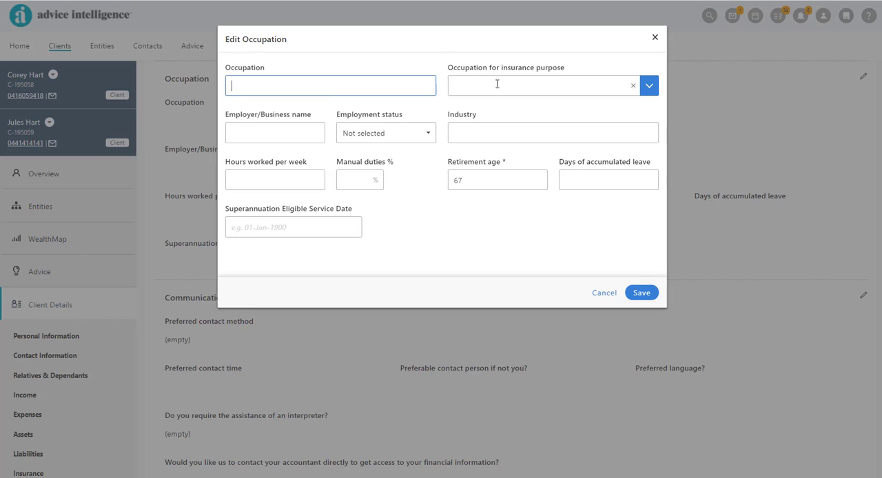
pyautogui.write('Joc')
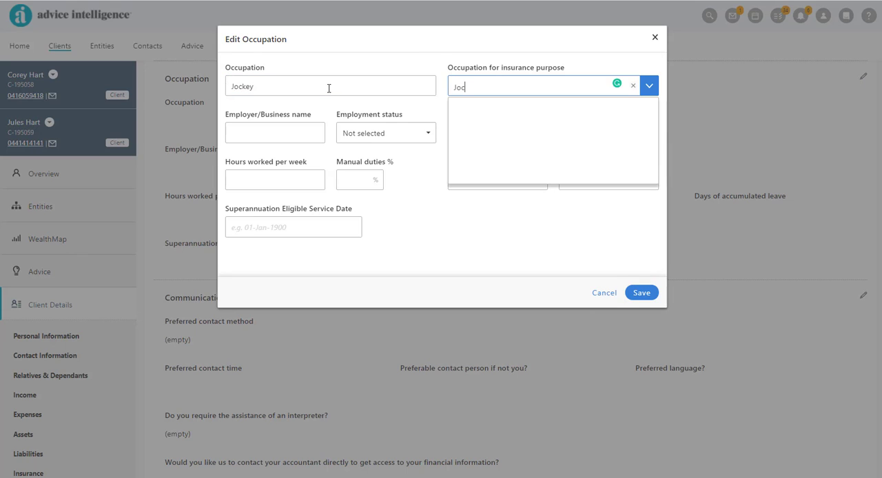
pyautogui.write('key (DJ')
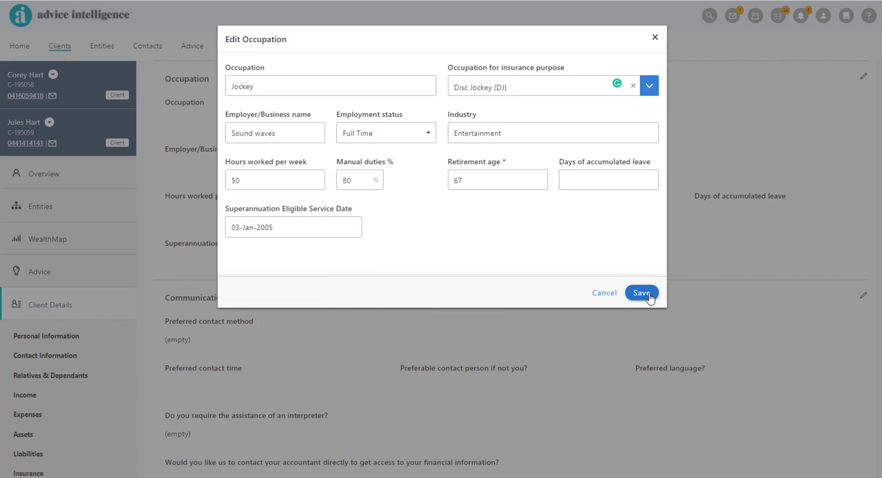
pyautogui.click(640, 292)
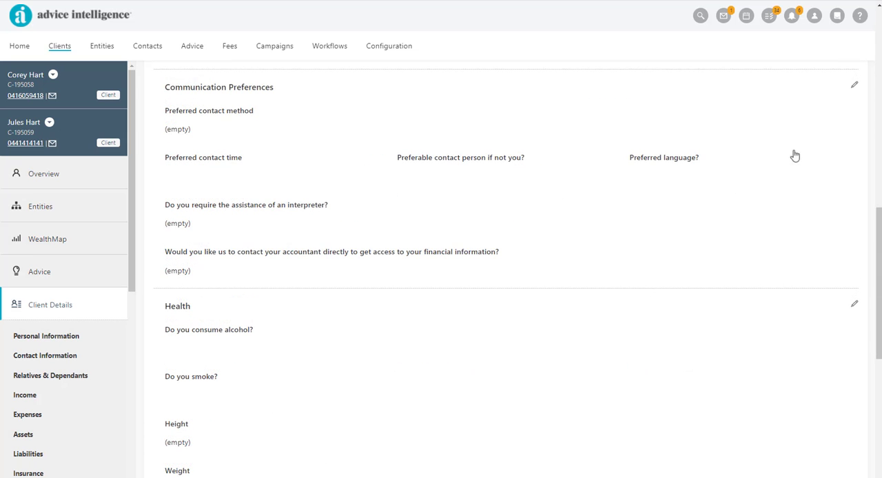
# Step: Close communication preferences unchanged and begin editing Corey's health details
pyautogui.click(854, 84)
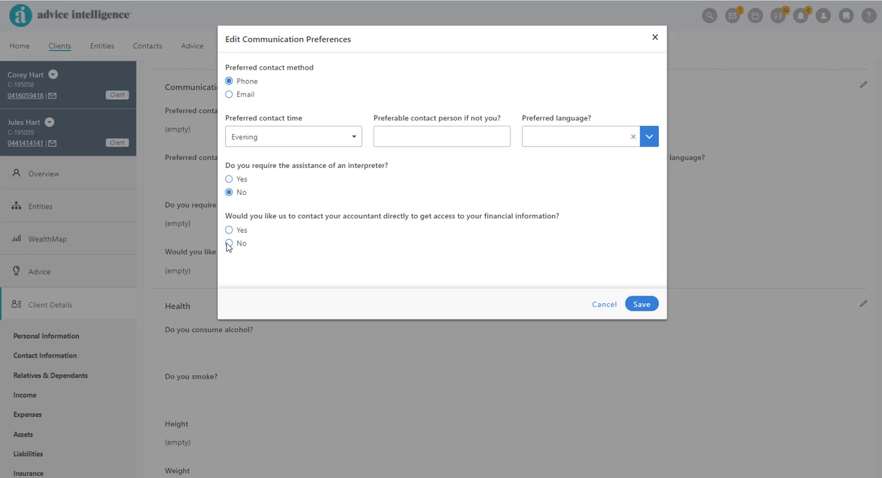
pyautogui.click(603, 304)
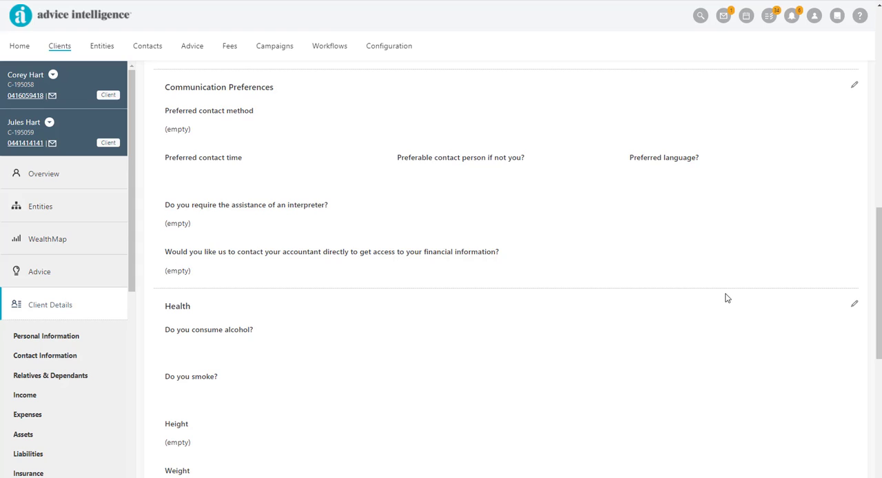
pyautogui.scroll(-3)
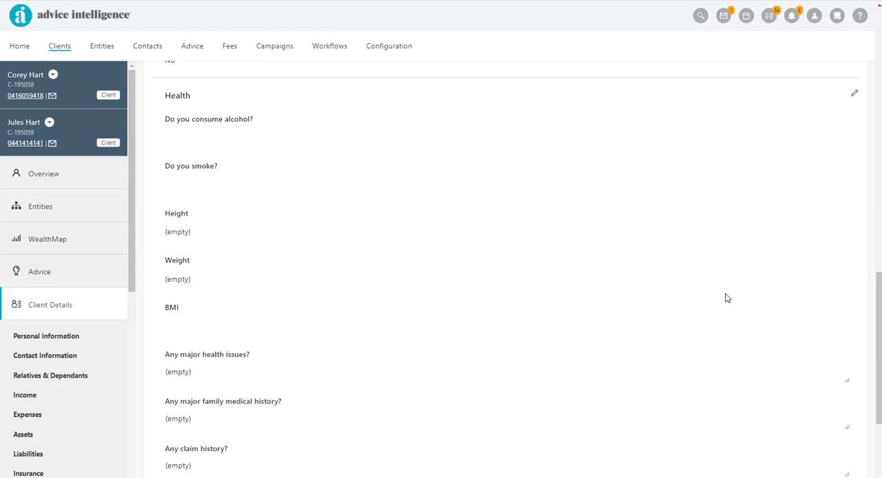
pyautogui.click(854, 94)
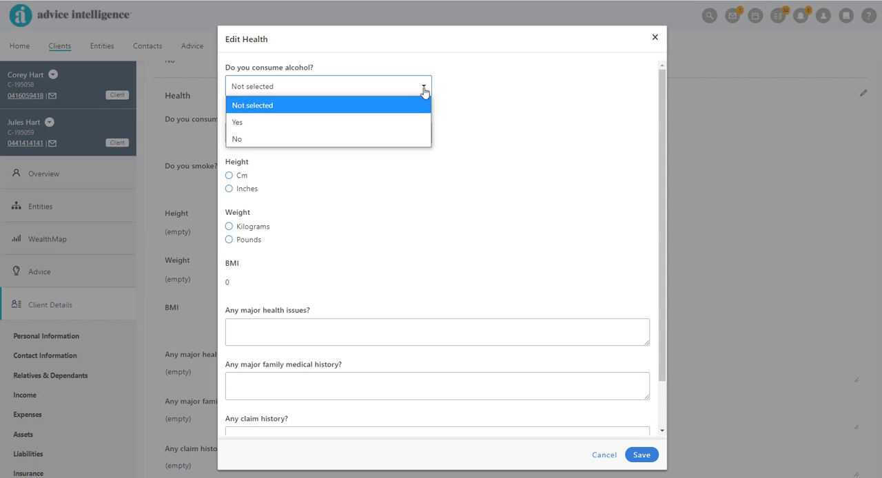
# Step: Record Corey drinks alcohol, 20 per week, with remaining health answers, and save
pyautogui.click(237, 121)
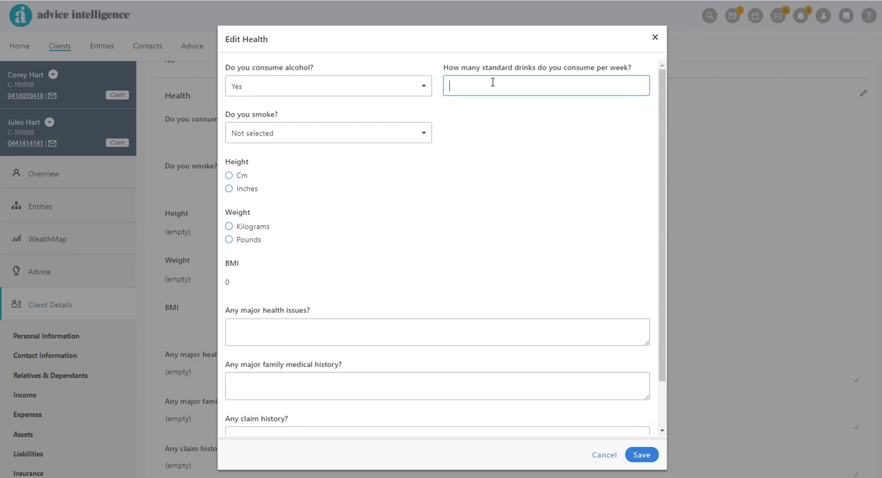
pyautogui.write('20')
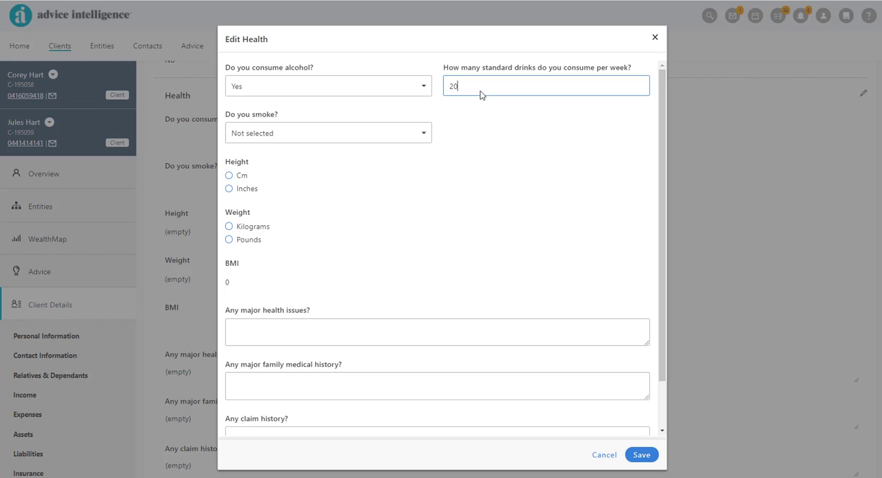
pyautogui.click(328, 133)
pyautogui.write('No')
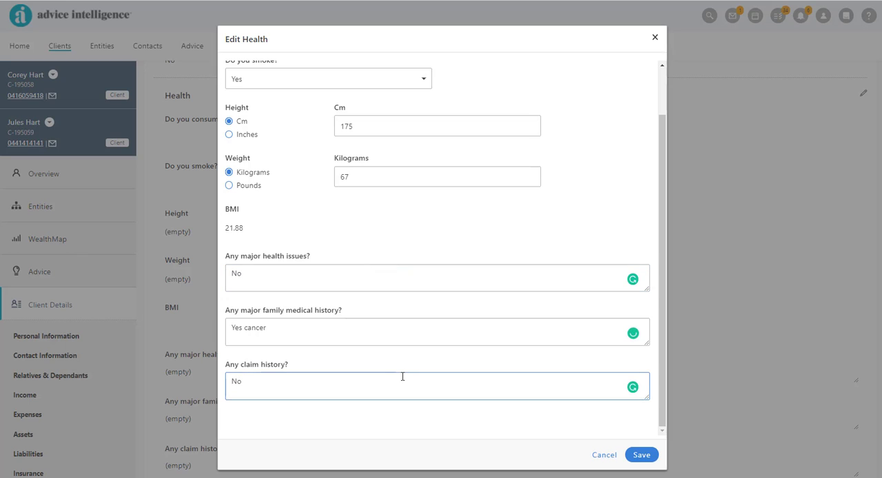
pyautogui.click(641, 455)
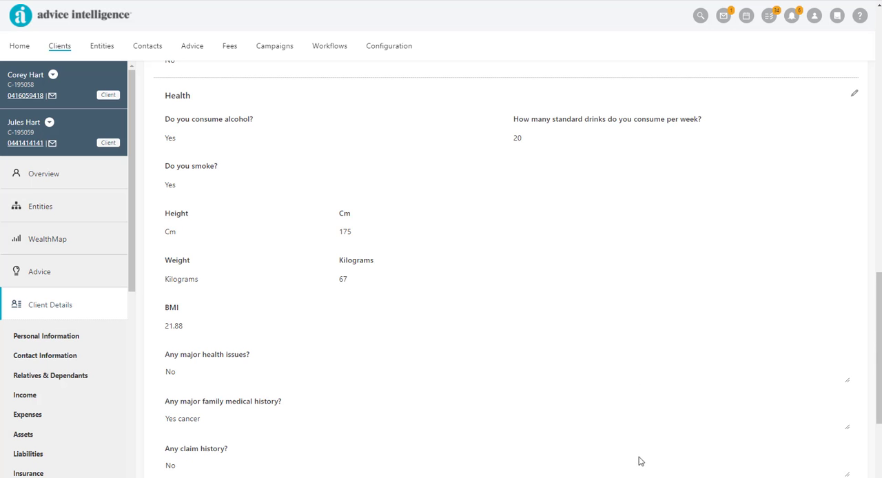
pyautogui.scroll(-3)
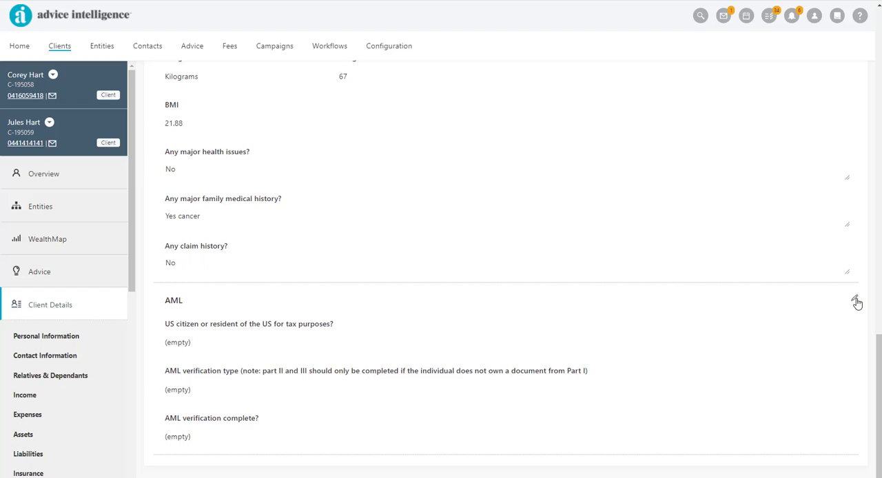
# Step: Save AML verification: not a US citizen, Part I, Service NSW driver's licence number 1200BO
pyautogui.click(857, 303)
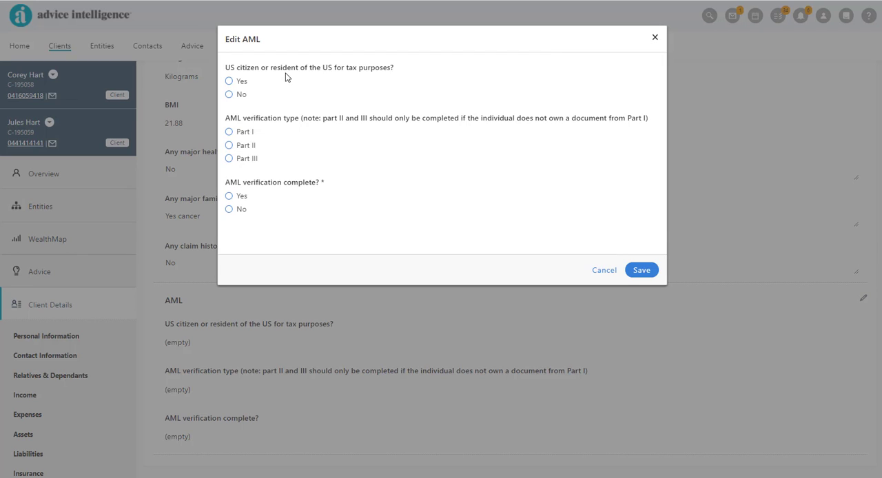
pyautogui.click(228, 94)
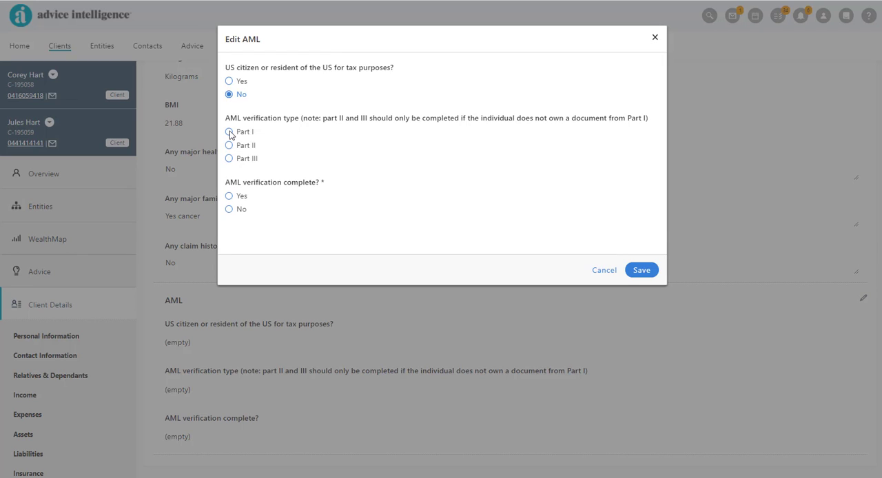
pyautogui.click(229, 133)
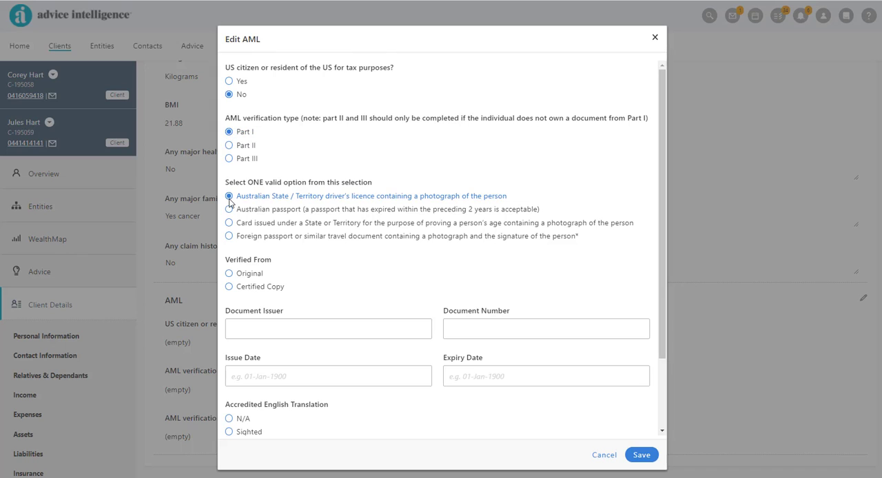
pyautogui.click(229, 273)
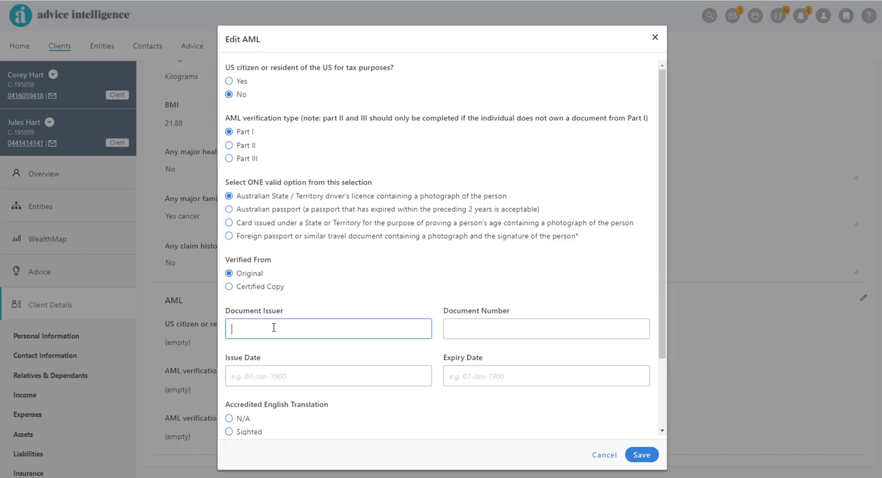
pyautogui.write('Service')
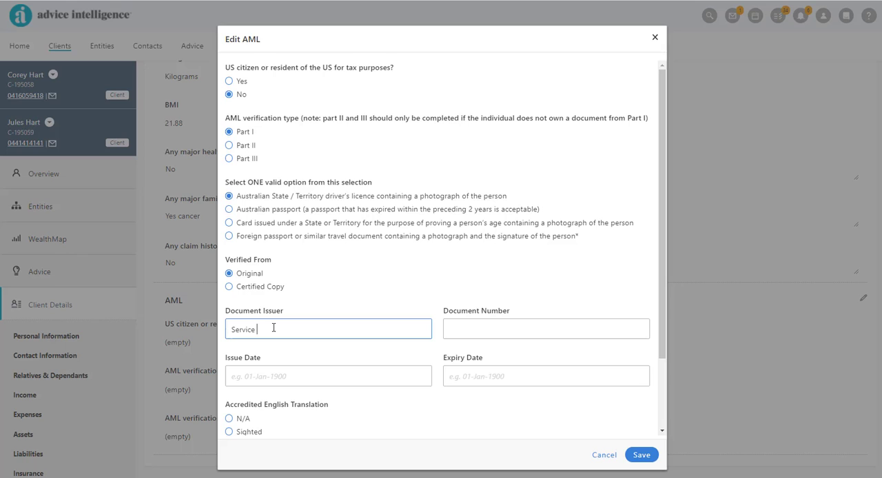
pyautogui.write('1200BO')
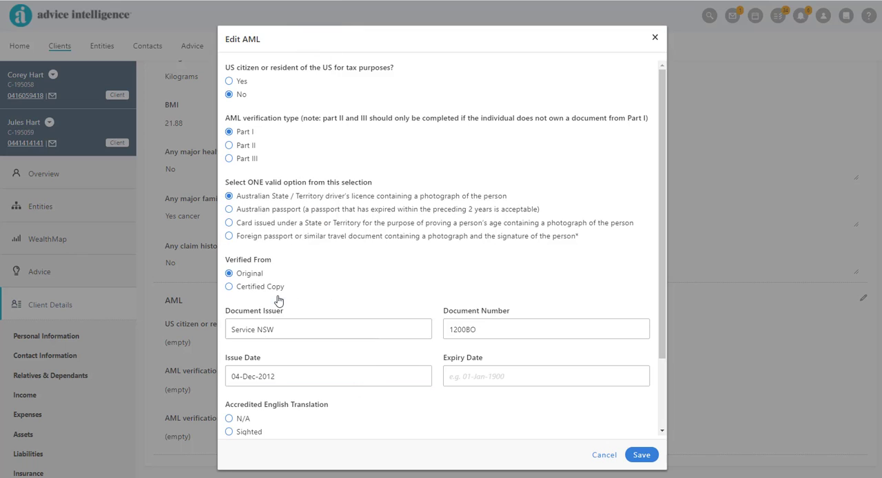
pyautogui.click(546, 374)
pyautogui.write('03-Dec-2022')
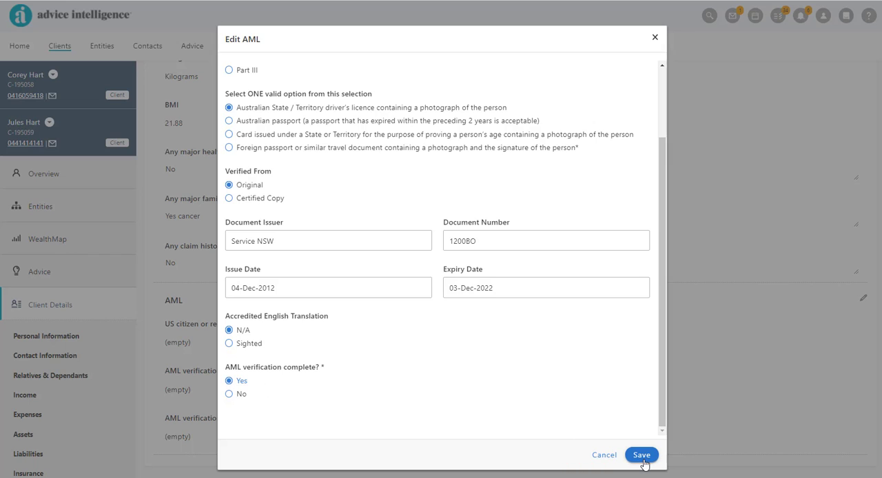
pyautogui.click(639, 455)
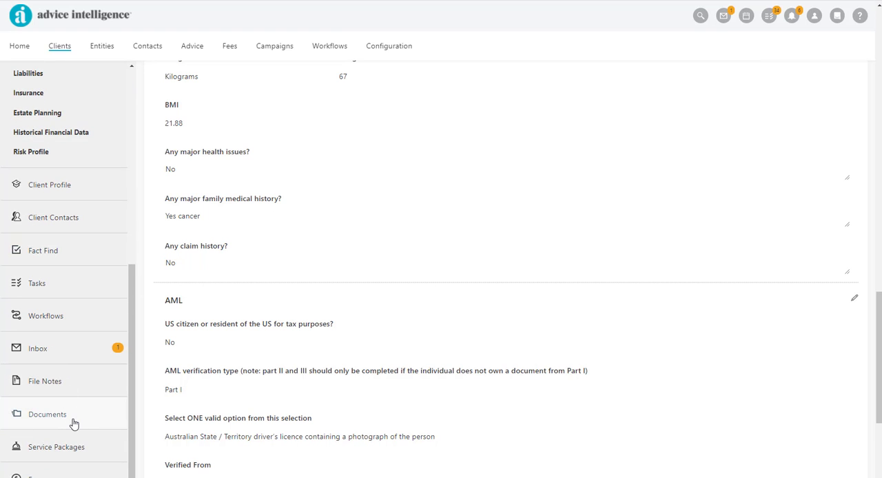
# Step: Start adding a new document to Corey's documents list
pyautogui.click(47, 413)
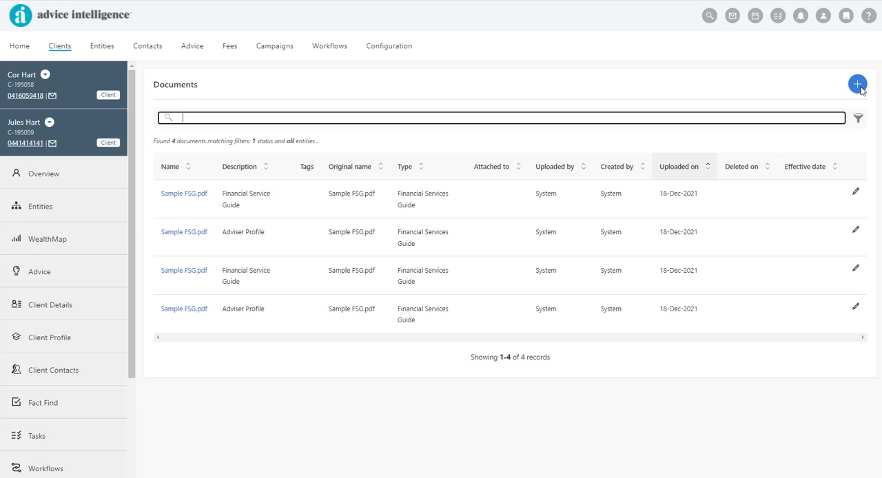
pyautogui.click(857, 84)
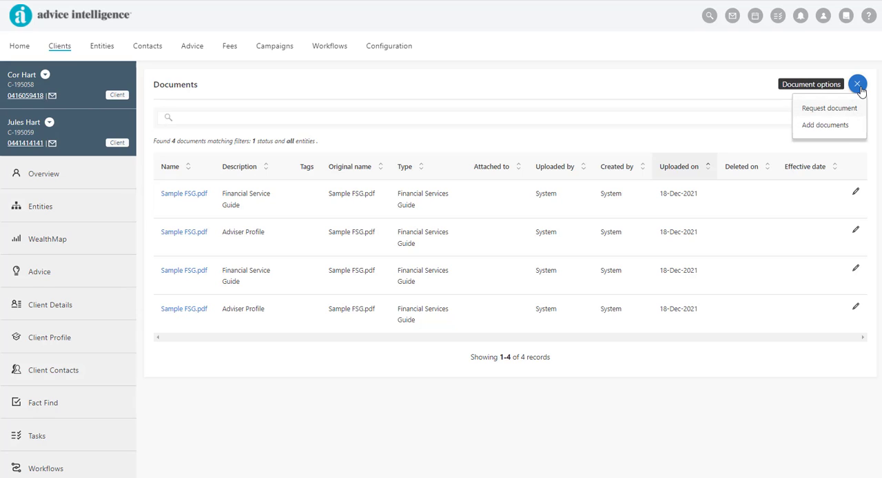
pyautogui.click(830, 125)
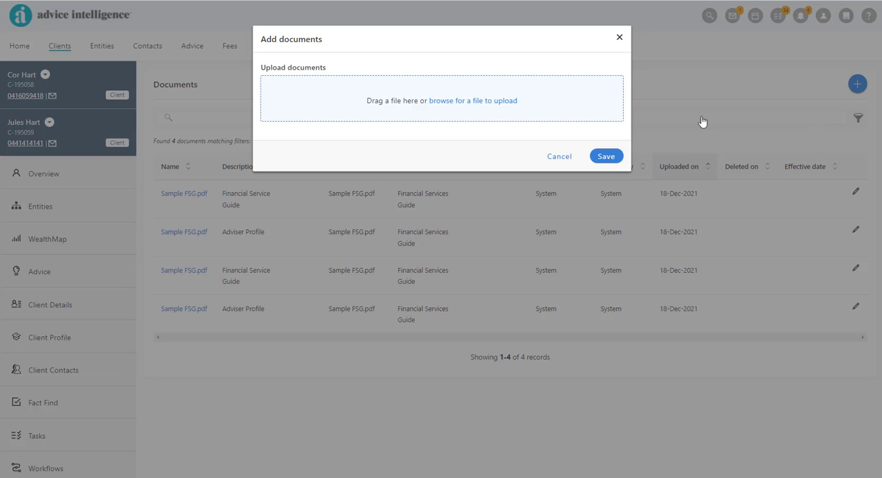
pyautogui.moveTo(453, 107)
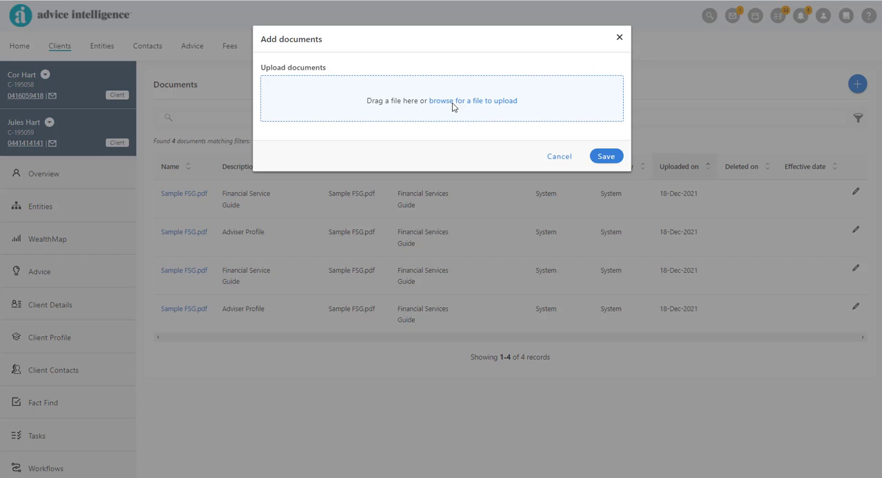
# Step: Upload Raindeer.jpg as a Drivers licence copy, visible to client and marked AML, and save
pyautogui.click(472, 100)
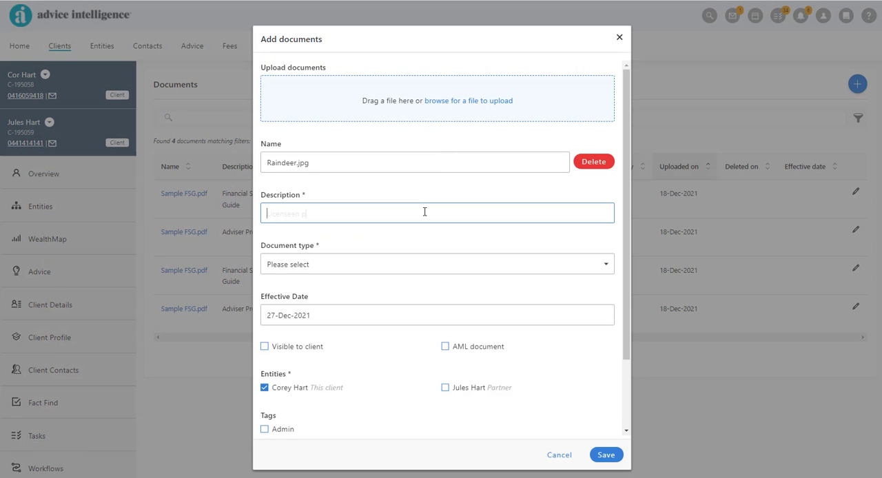
pyautogui.click(436, 264)
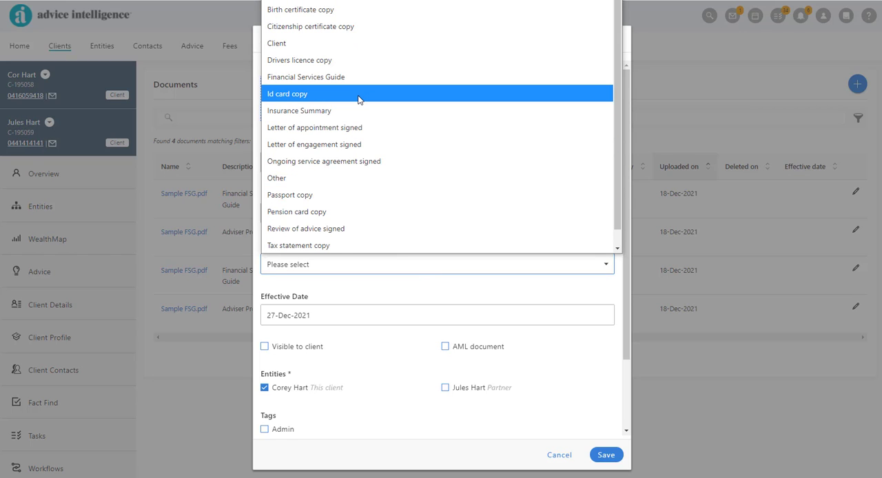
pyautogui.click(299, 61)
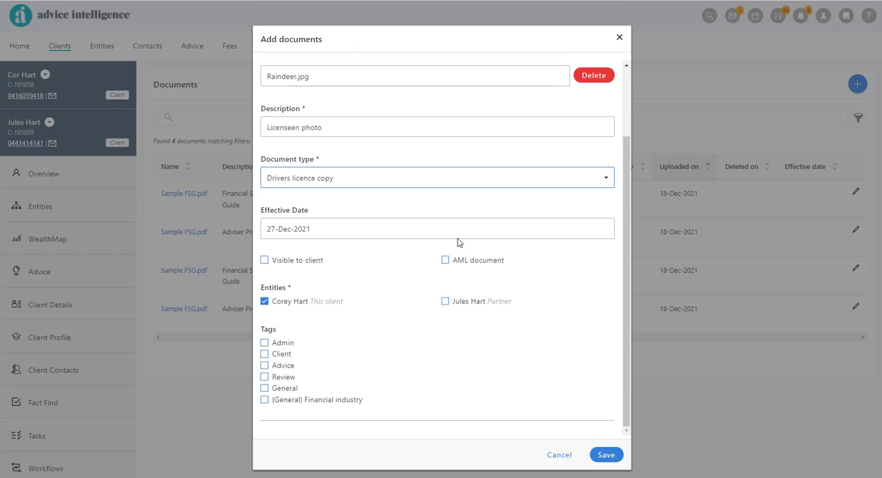
pyautogui.click(264, 259)
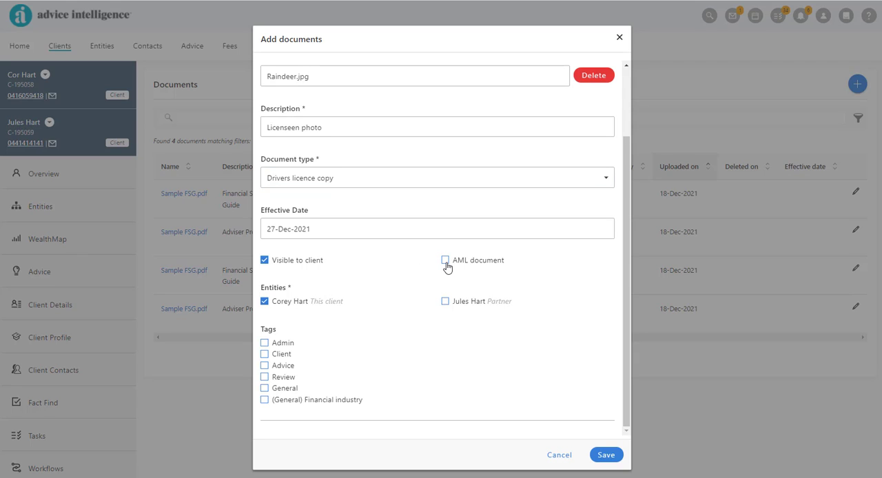
pyautogui.click(444, 259)
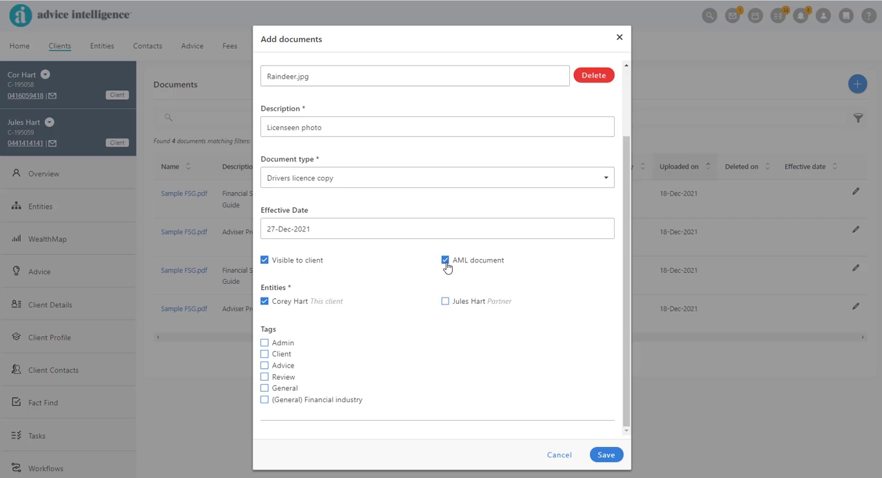
pyautogui.click(606, 455)
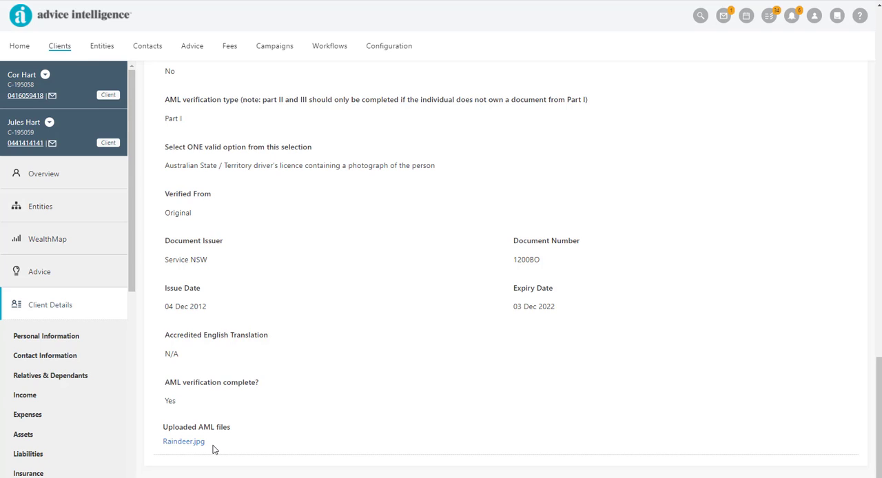
pyautogui.moveTo(318, 449)
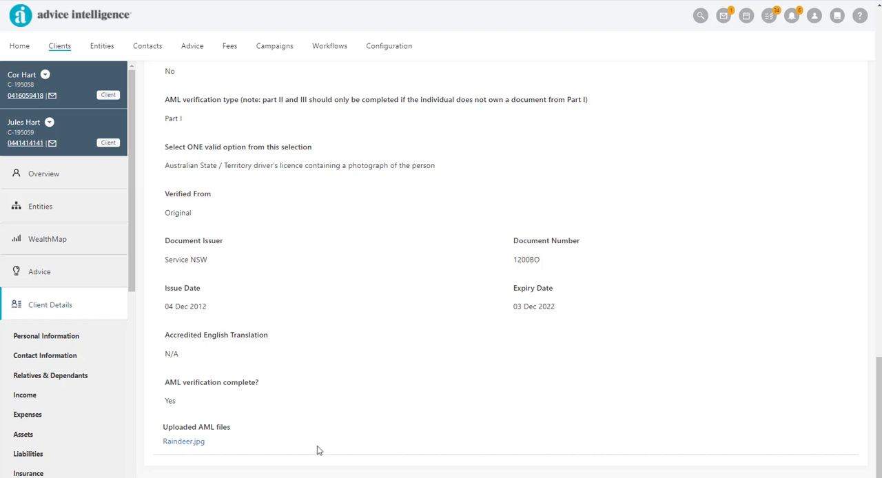
pyautogui.scroll(3)
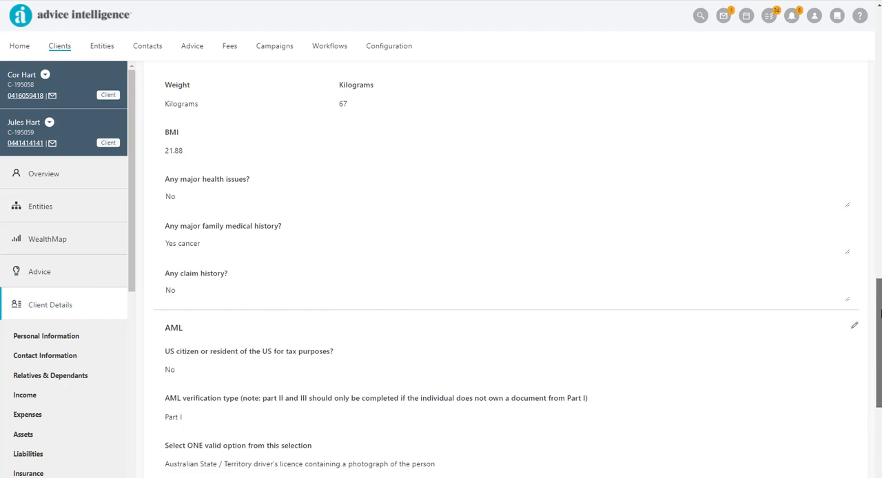
pyautogui.click(46, 336)
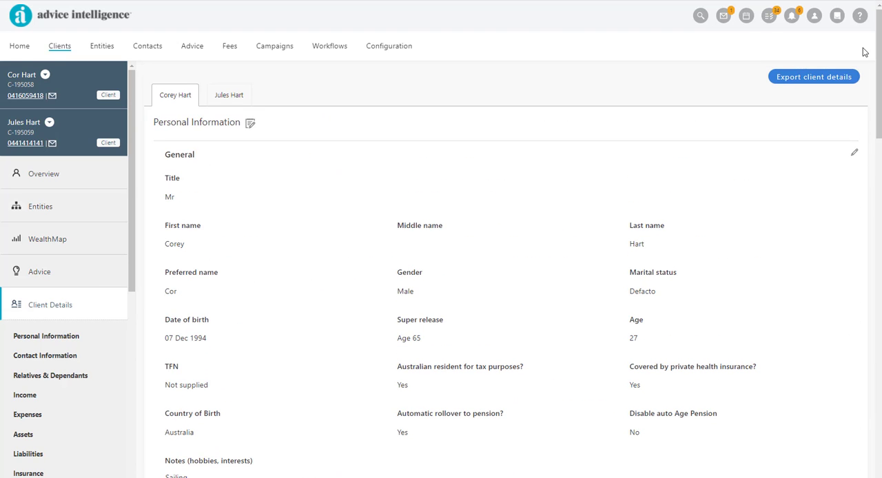
pyautogui.moveTo(229, 95)
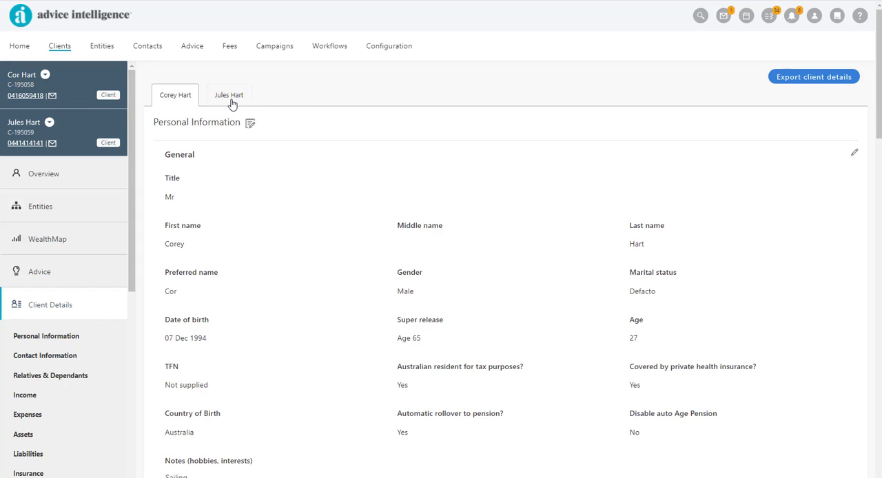
pyautogui.click(228, 95)
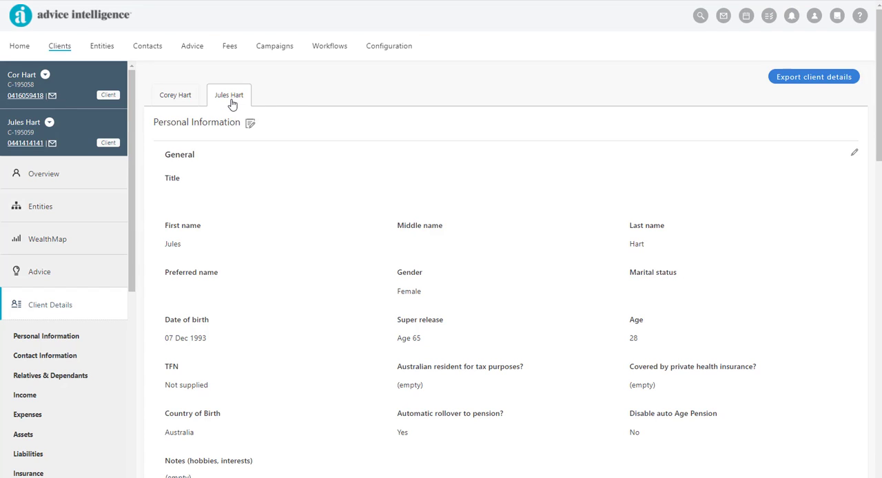